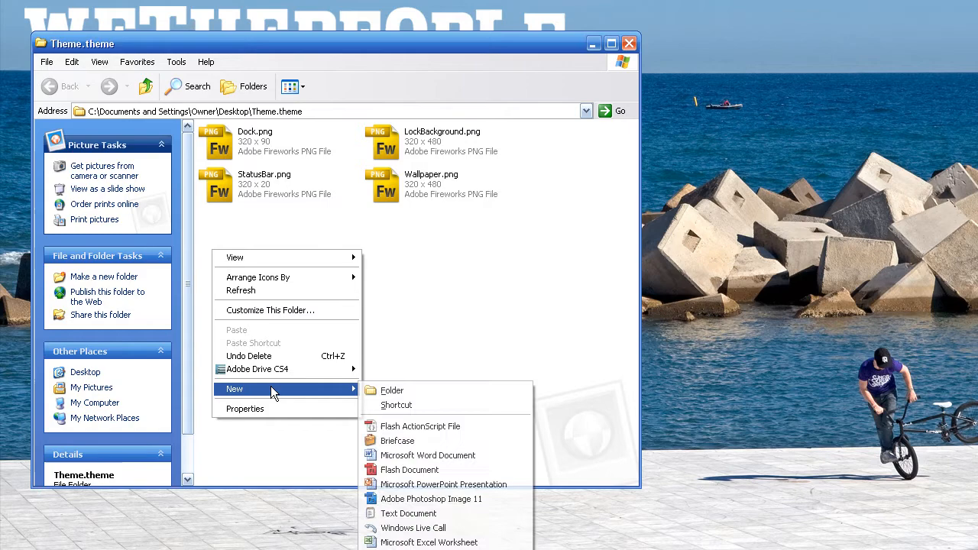
- Create a new empty text document in Theme.theme and open it in Notepad
click(408, 513)
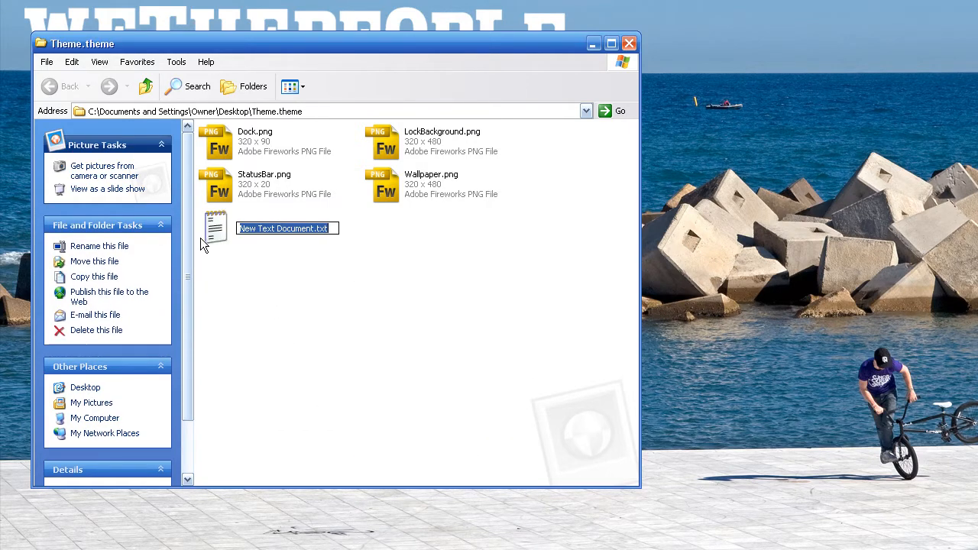
double_click(214, 229)
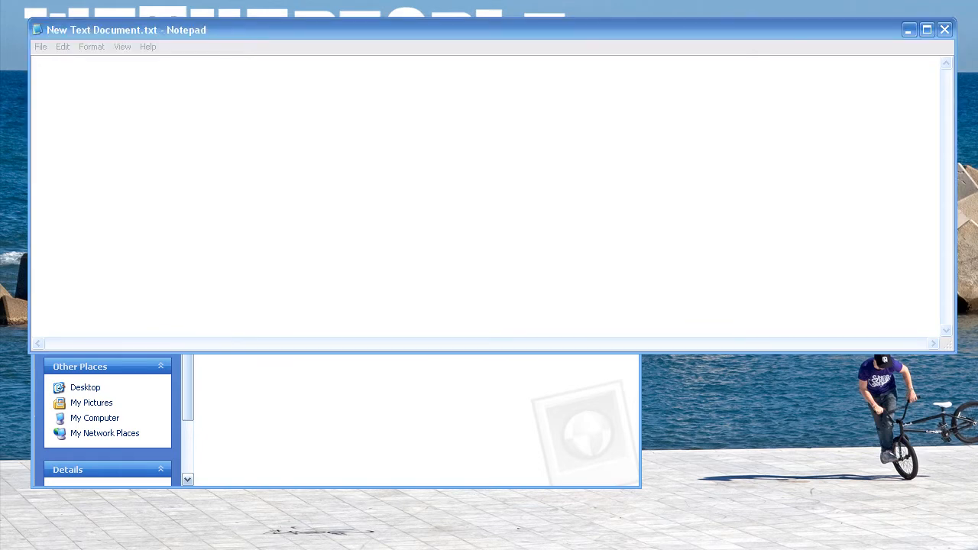
mouse_move(224, 43)
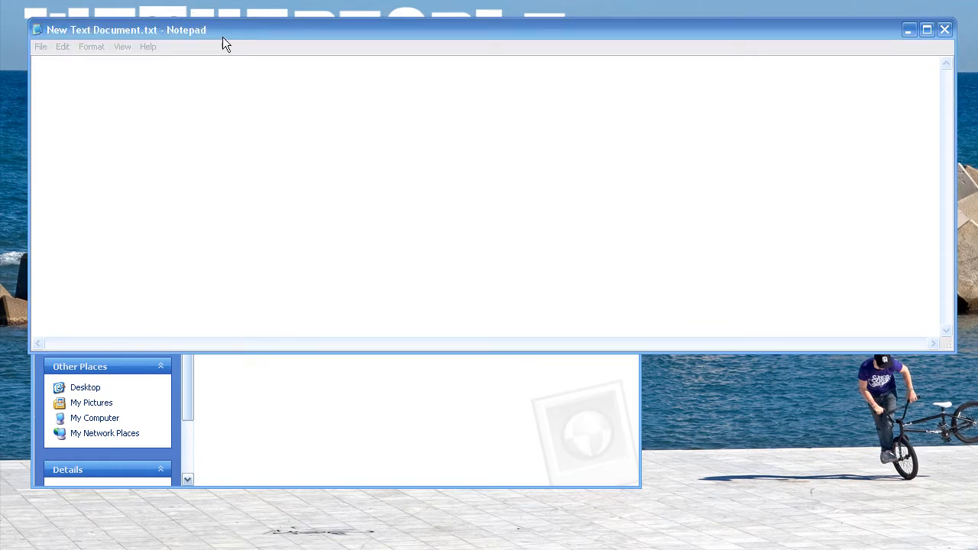
- Begin the document with the XML declaration <?xml version="1.0"
text(<)
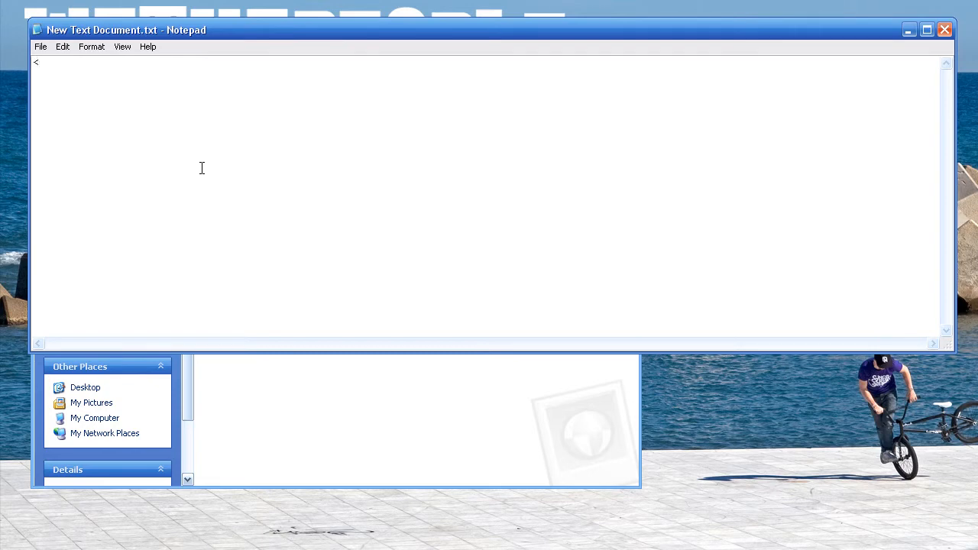
text(?xml ver)
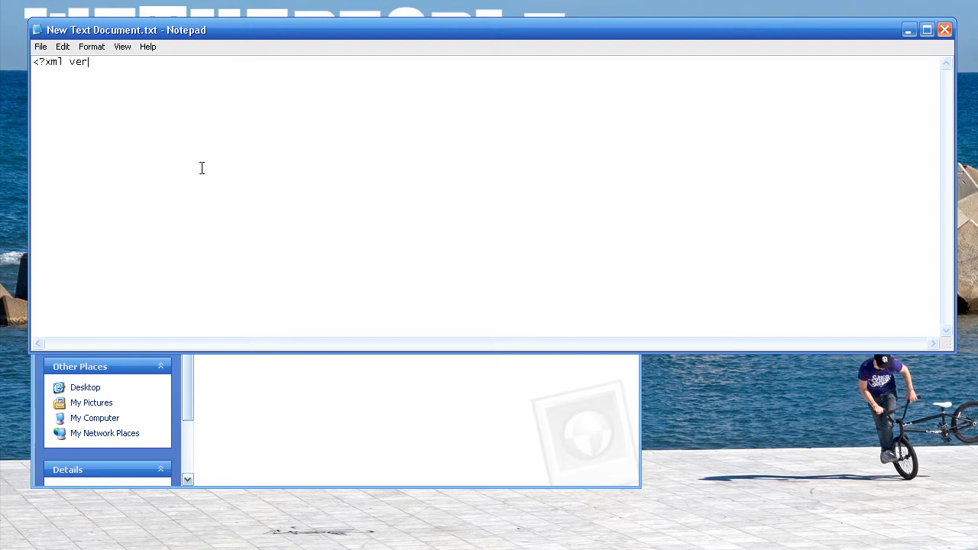
text(siu)
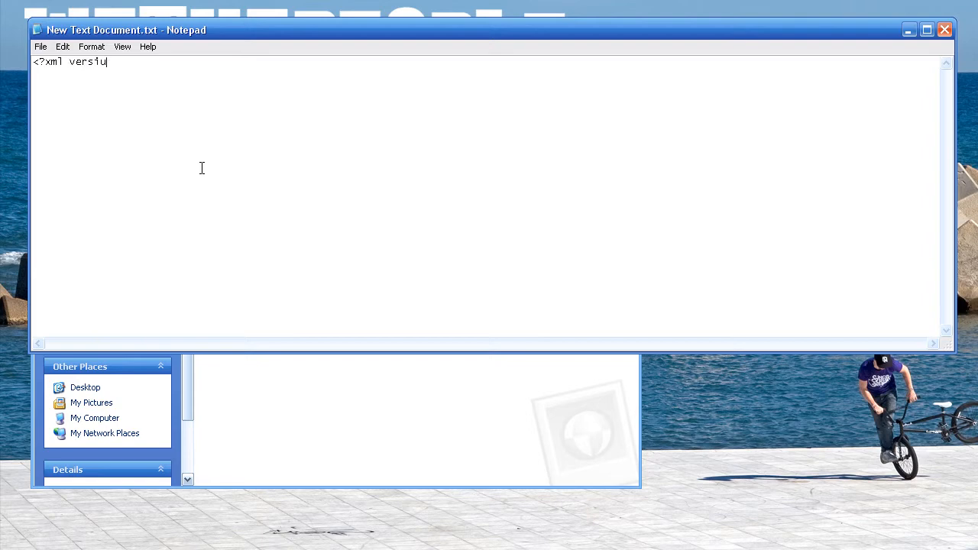
text(on)
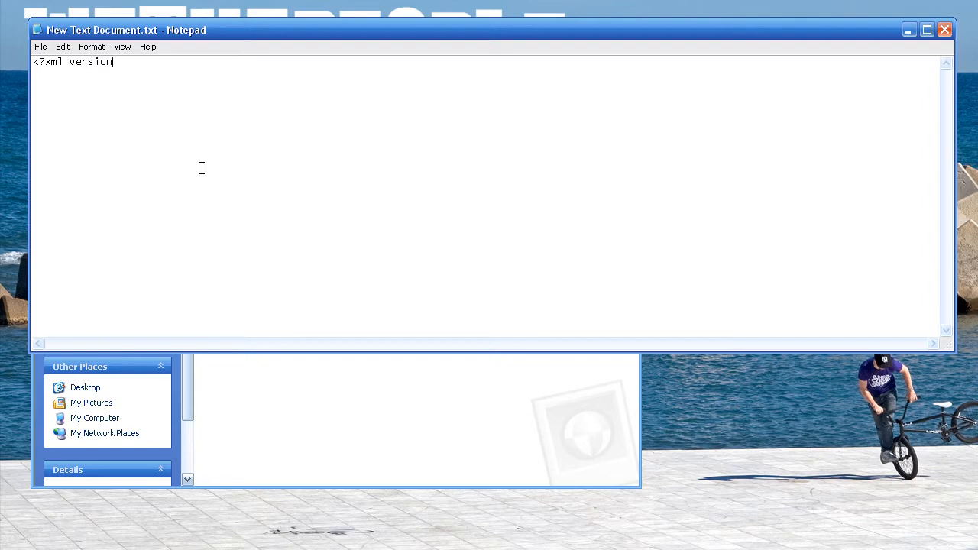
text(=)
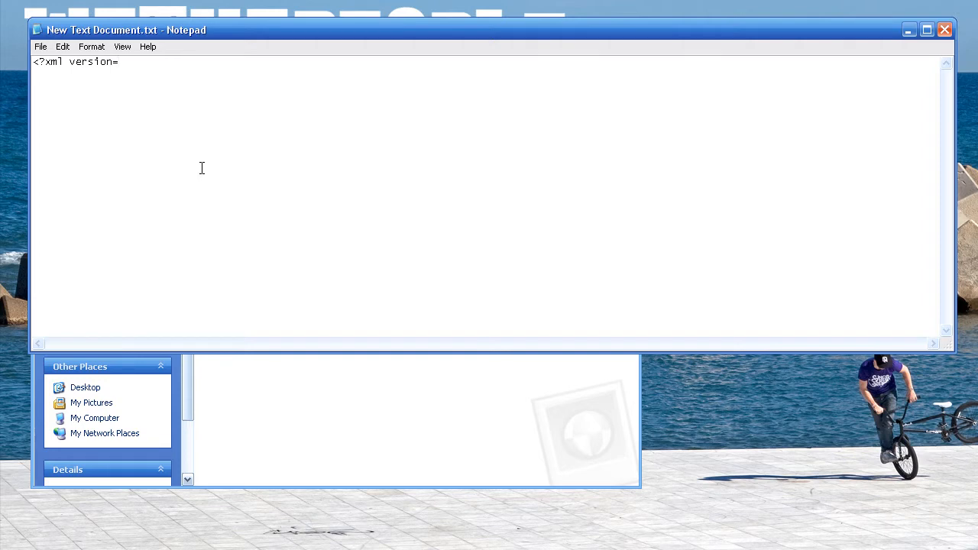
text("1.0)
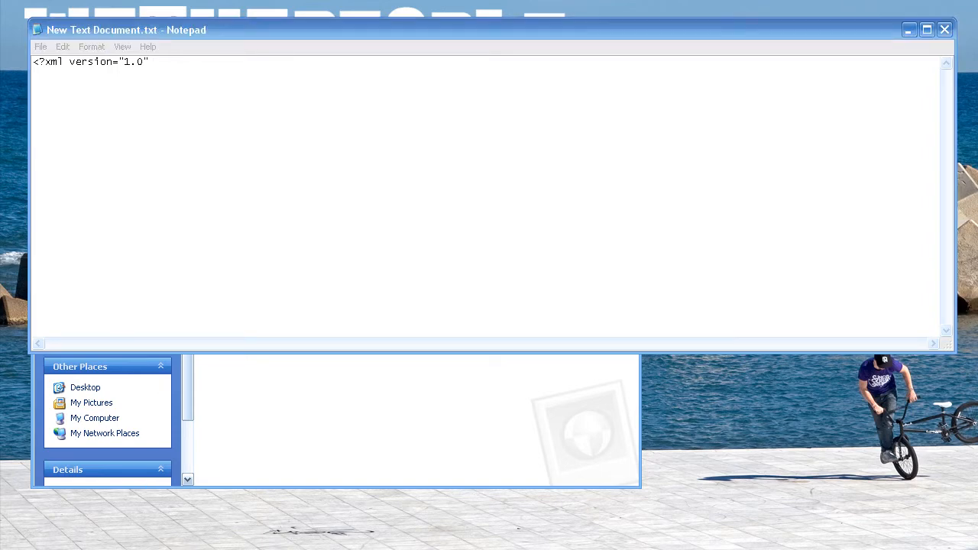
mouse_move(192, 514)
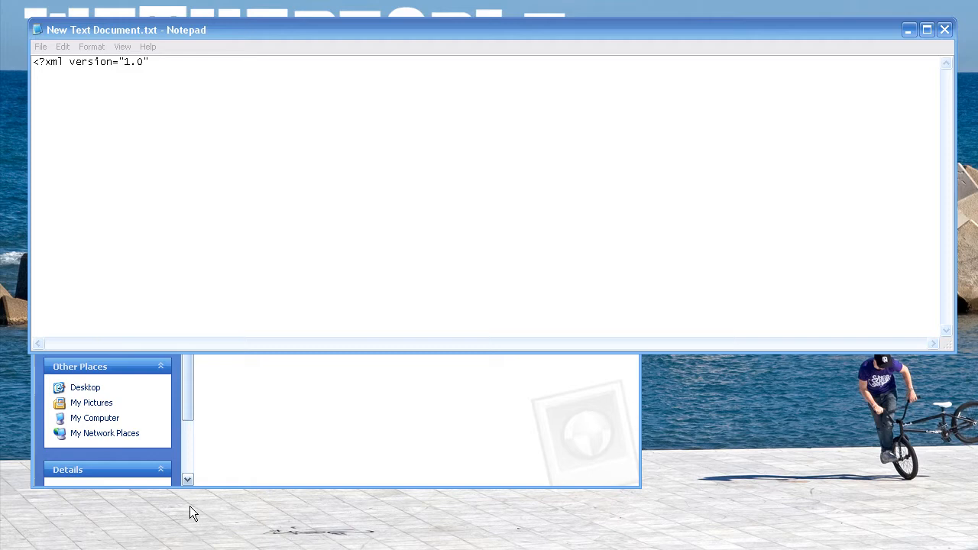
- Add the plist header: UTF-8 encoding, Apple DOCTYPE, plist version 1.0 and opening <dict>
click(156, 64)
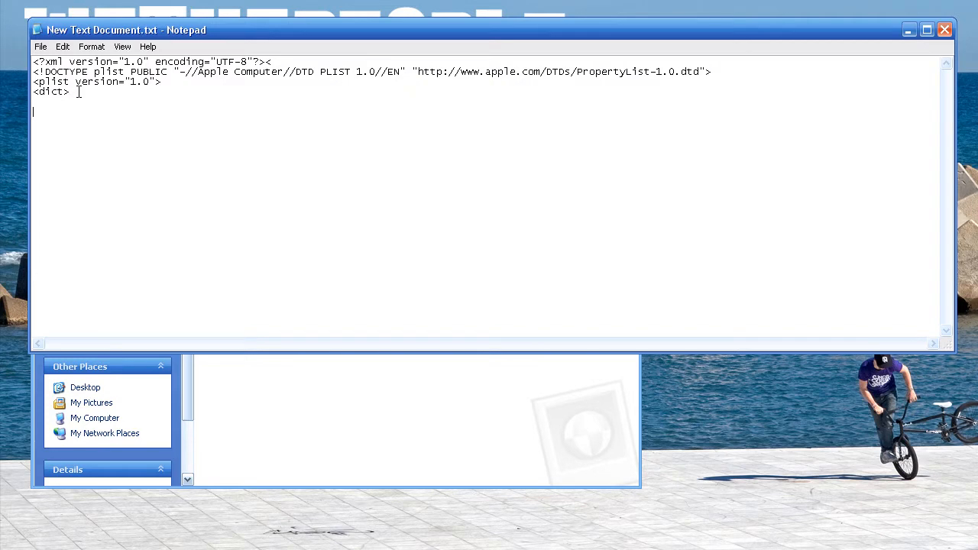
- Write the <key>DockedIconLabelStyle</key> line
text(<)
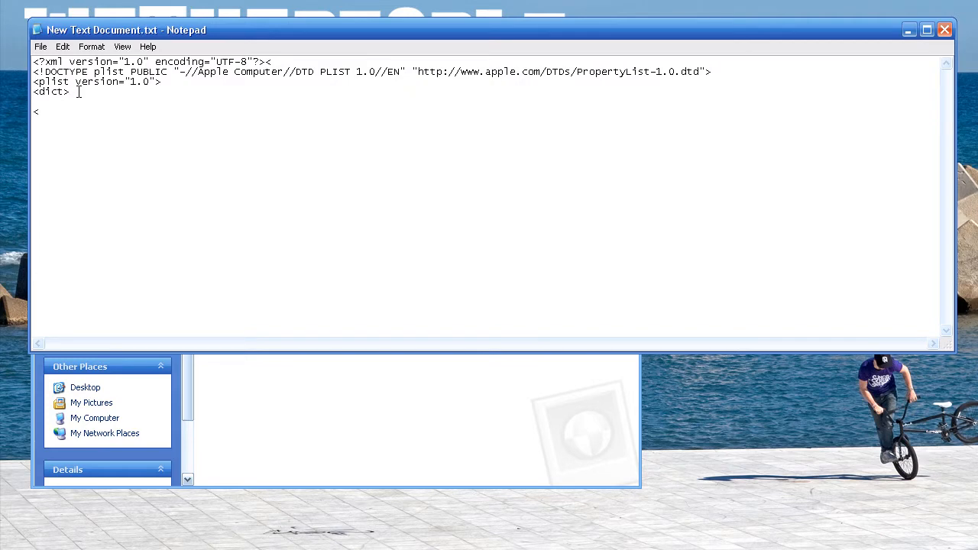
text(key)
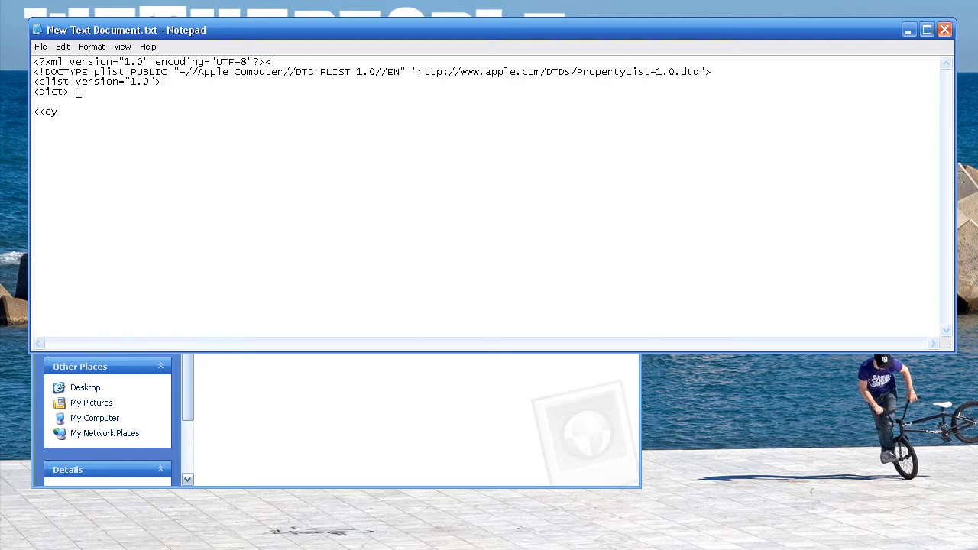
text(>)
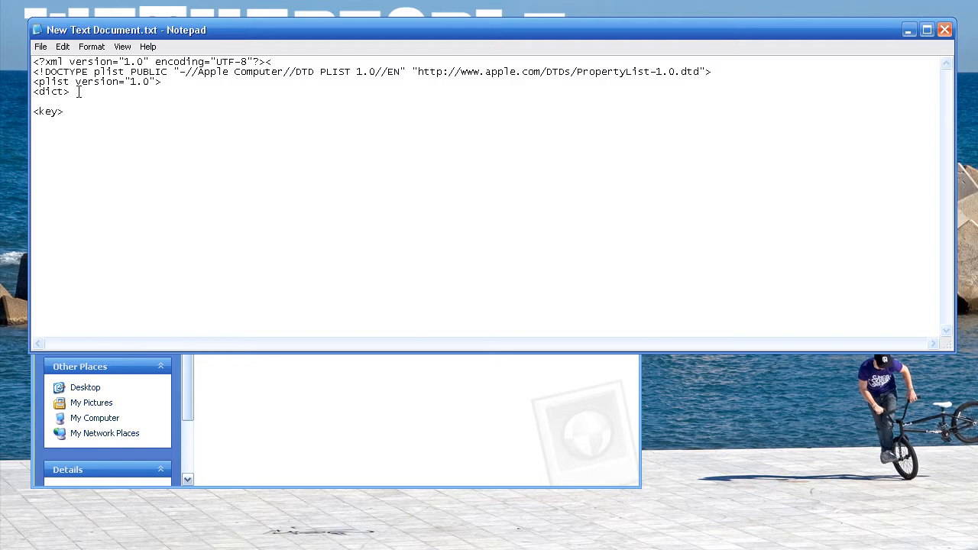
text(D)
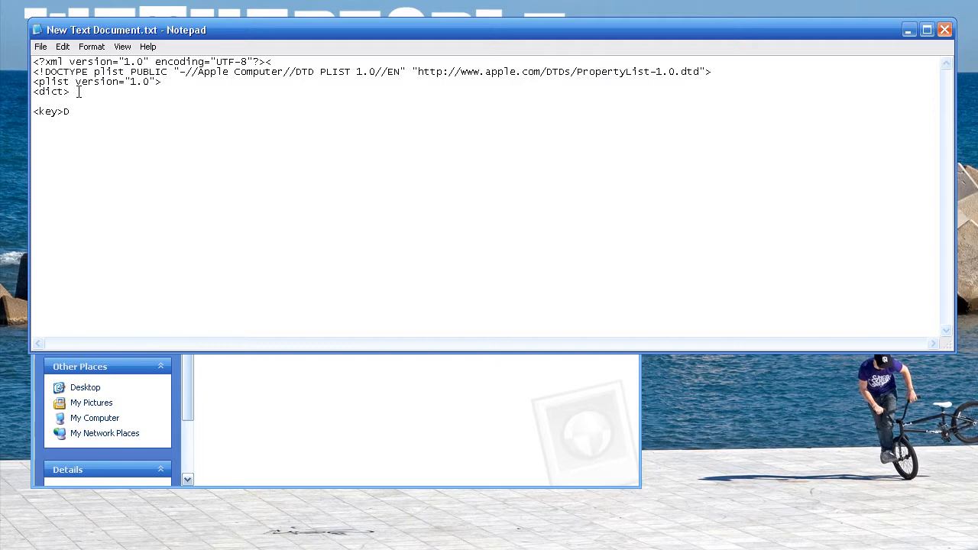
text(ocked)
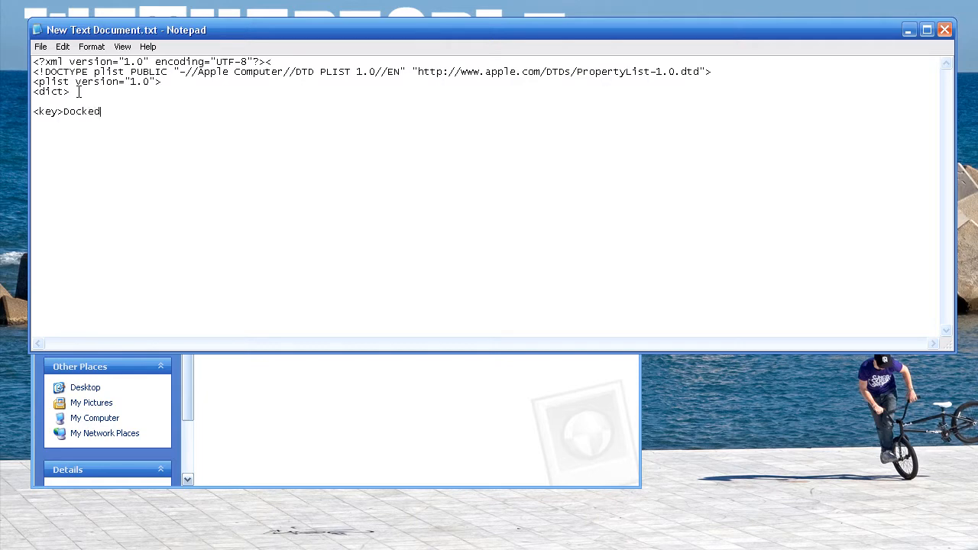
text(Ico)
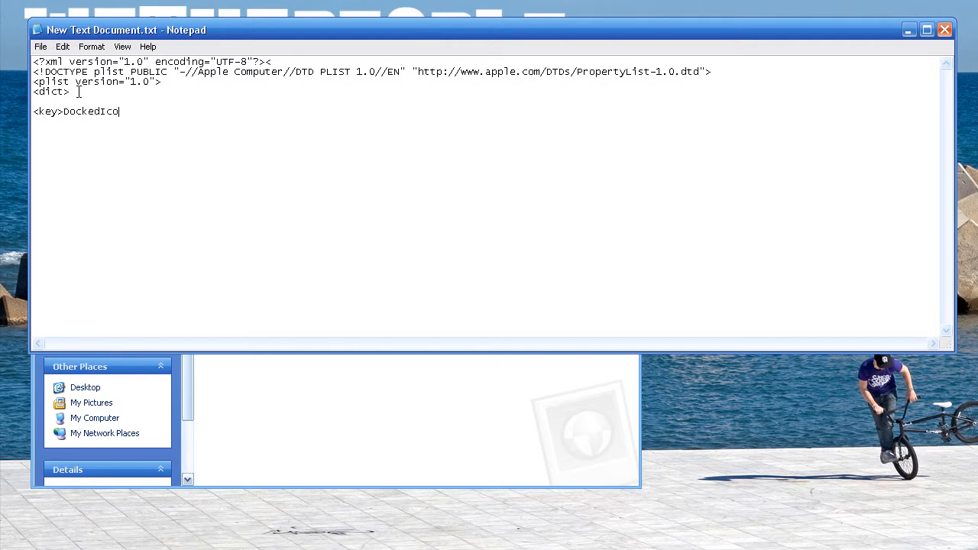
text(n)
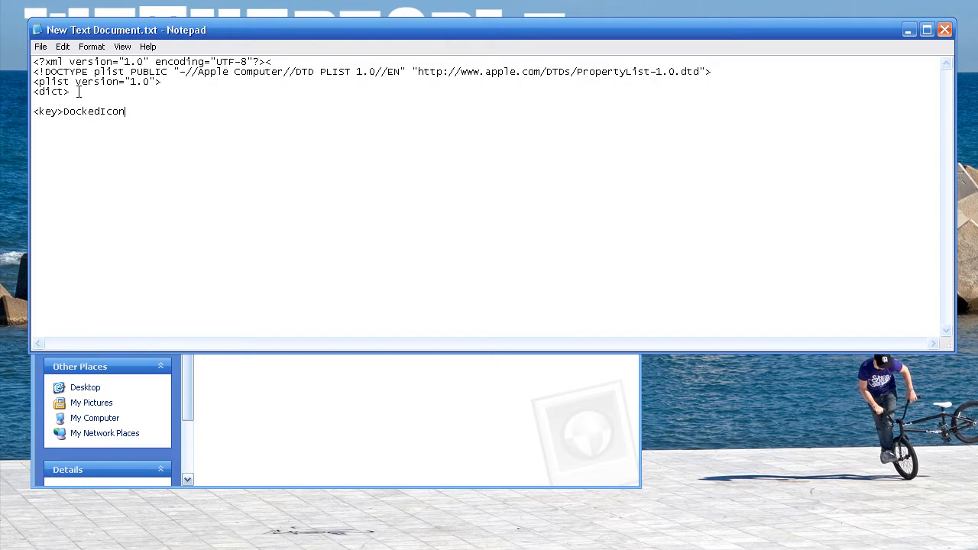
text(Label)
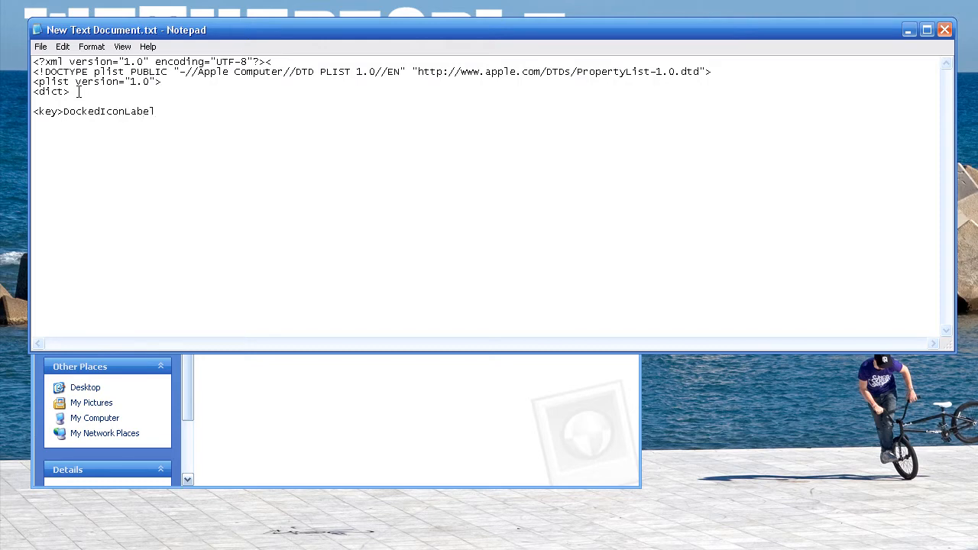
text(s)
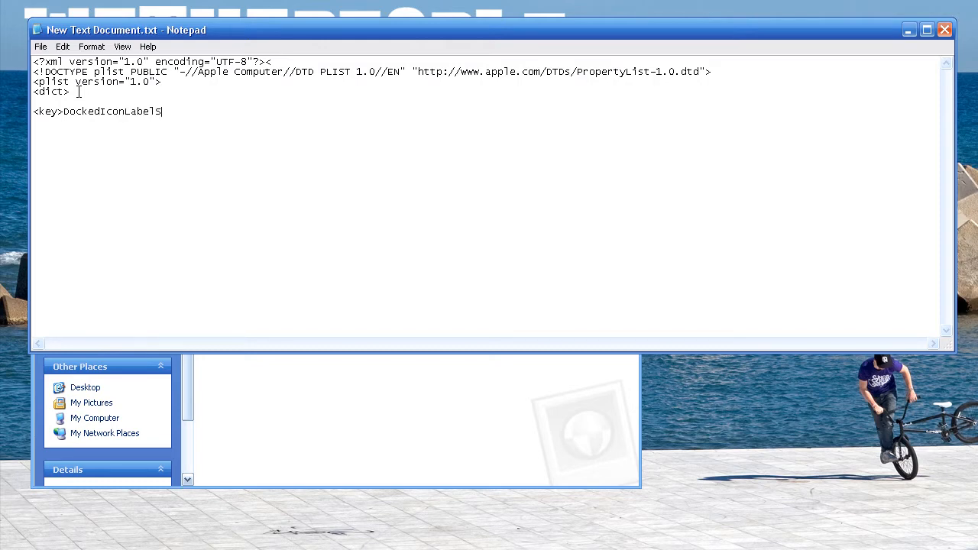
text(Styl)
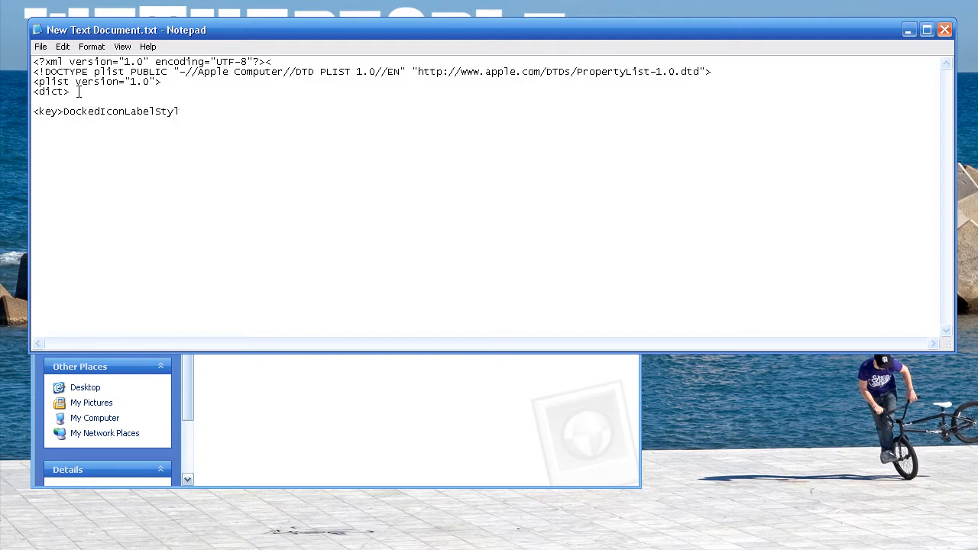
text(e)
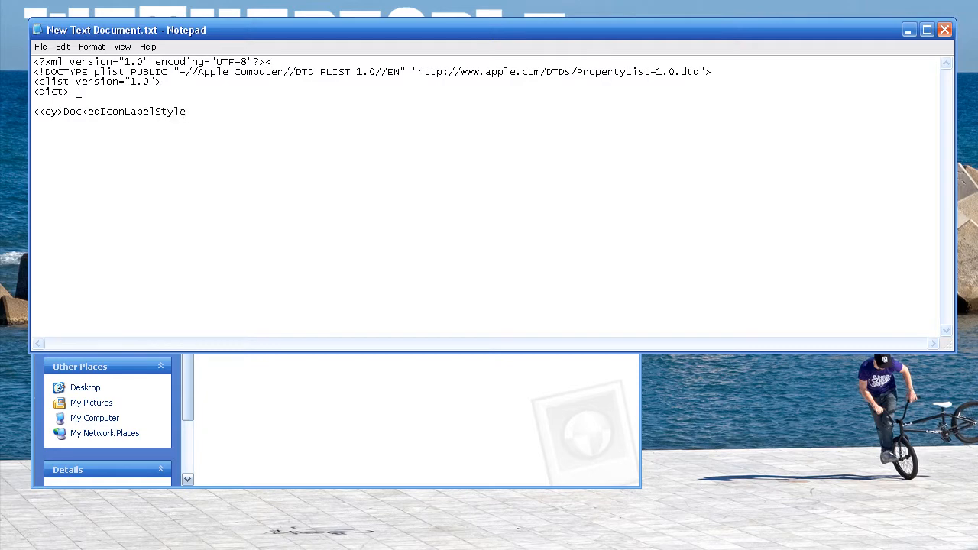
text(</)
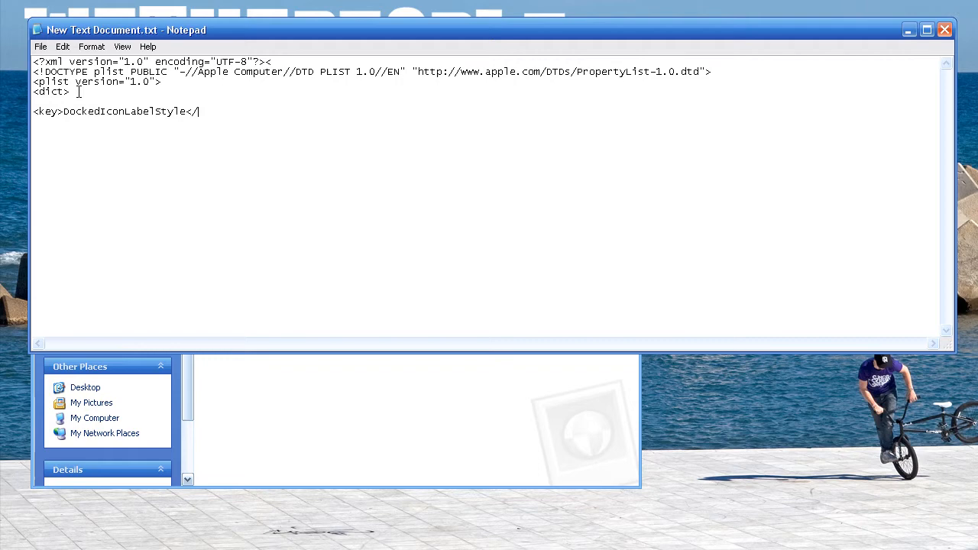
text(key)
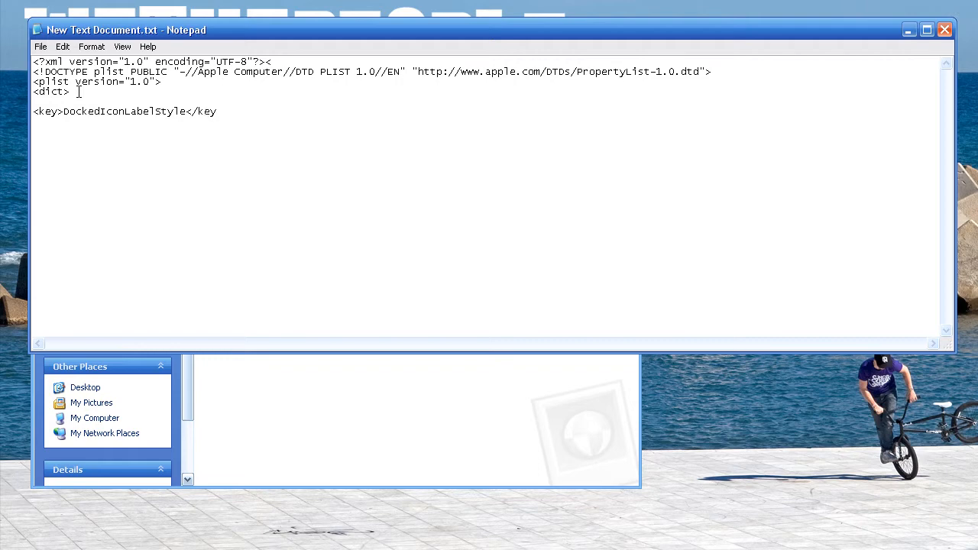
text(])
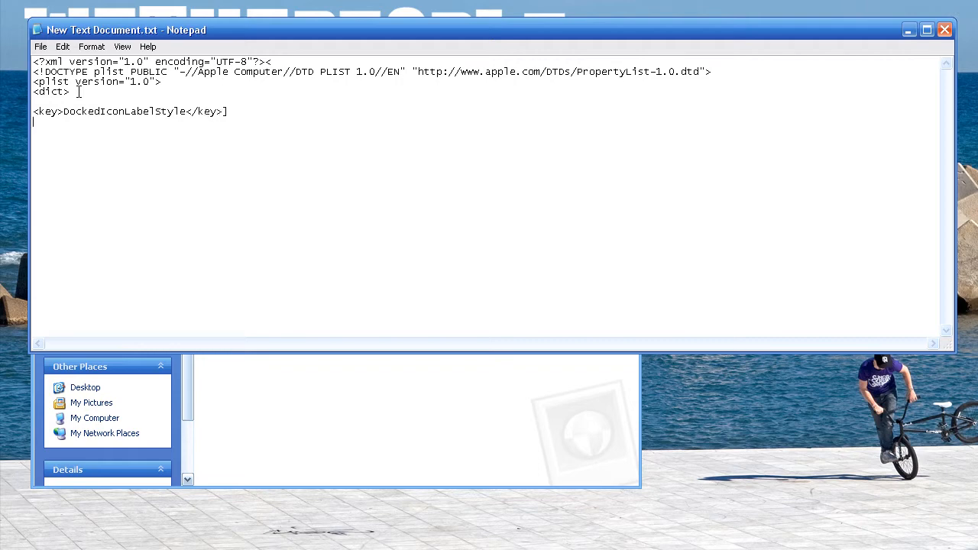
- Give it the string value color: #0000FF with a closing </string> tag
text(<string)
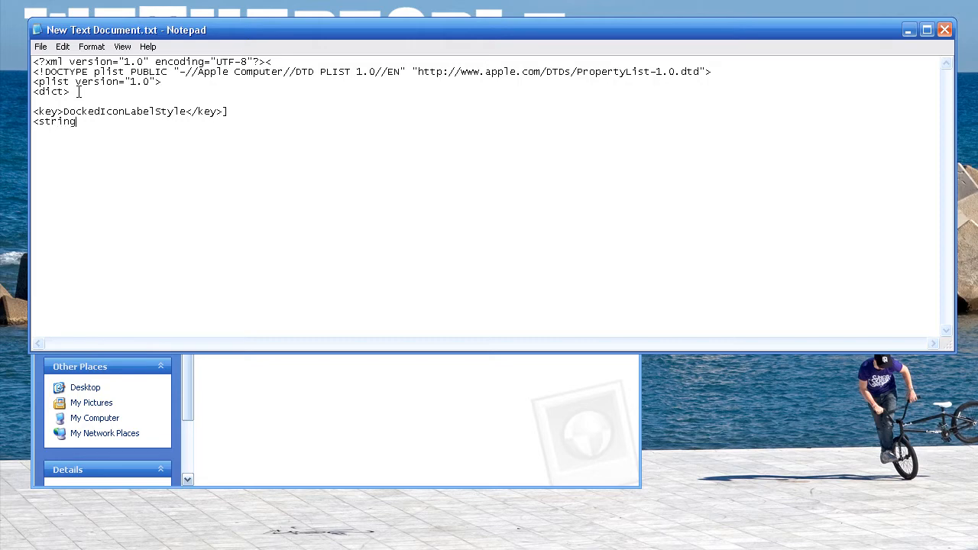
text(color:)
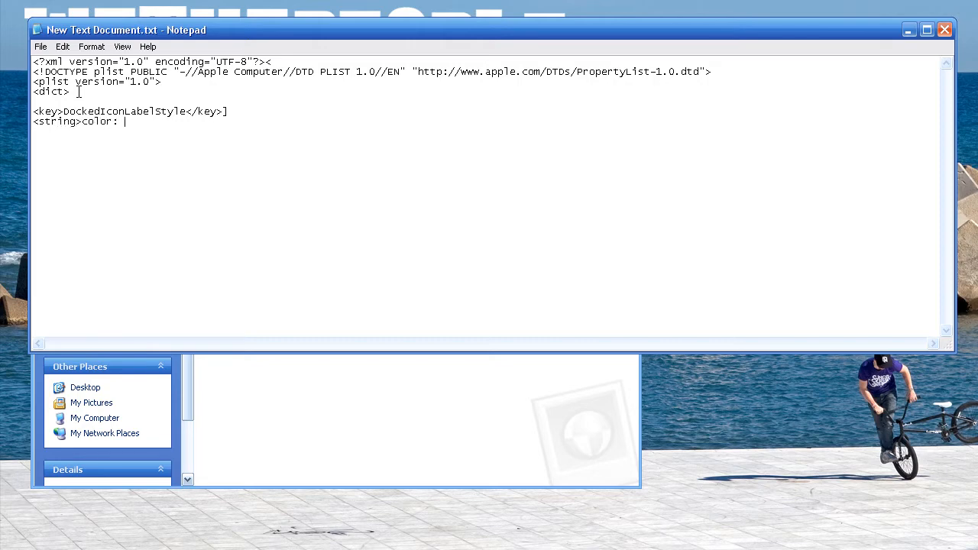
text(#)
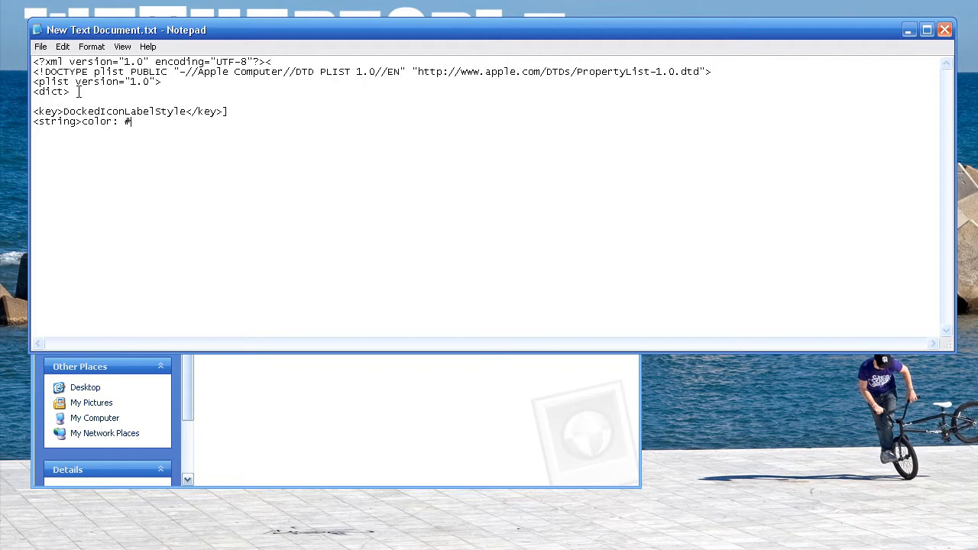
text(0000)
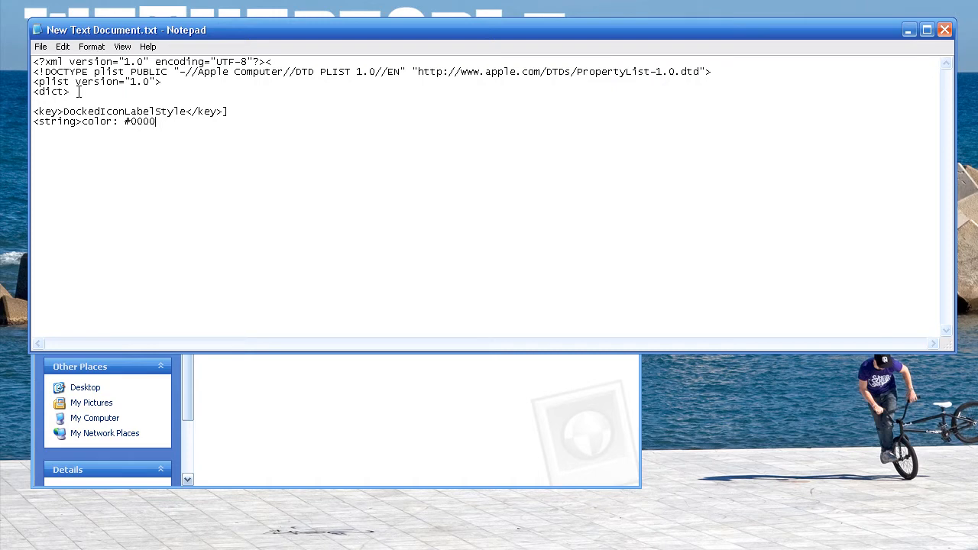
text(FF</string)
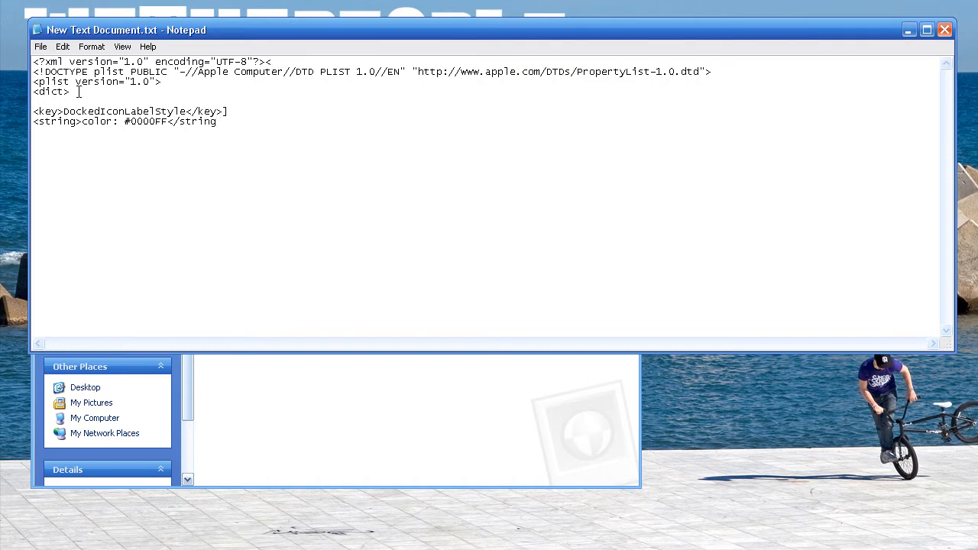
text(>)
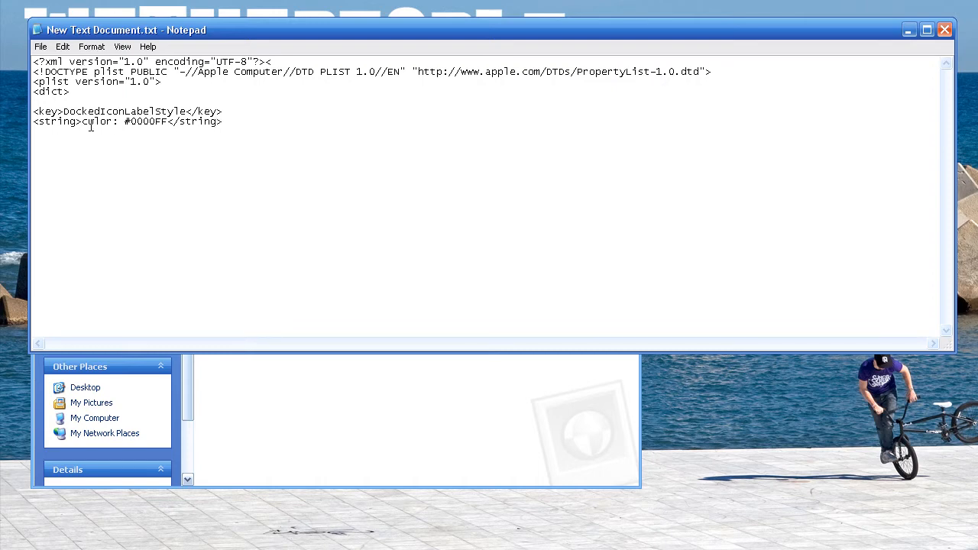
- Duplicate the docked entry below as UndockedIconLabelStyle with the same #0000FF colour
drag(34, 110, 223, 122)
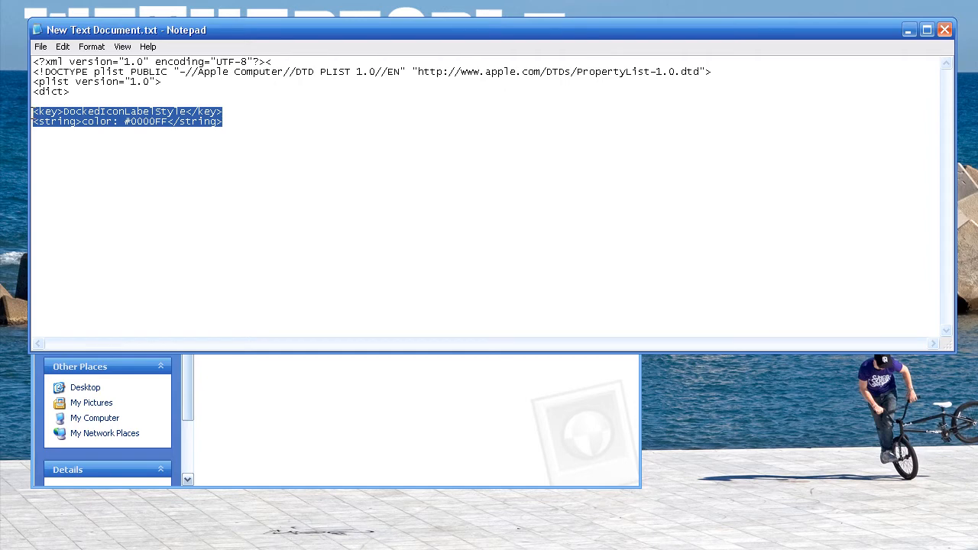
click(242, 113)
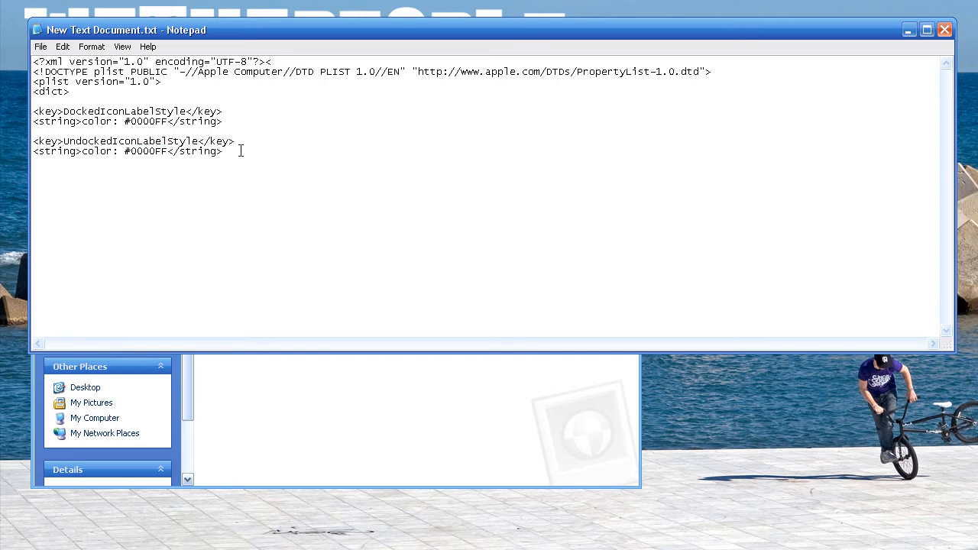
text(<)
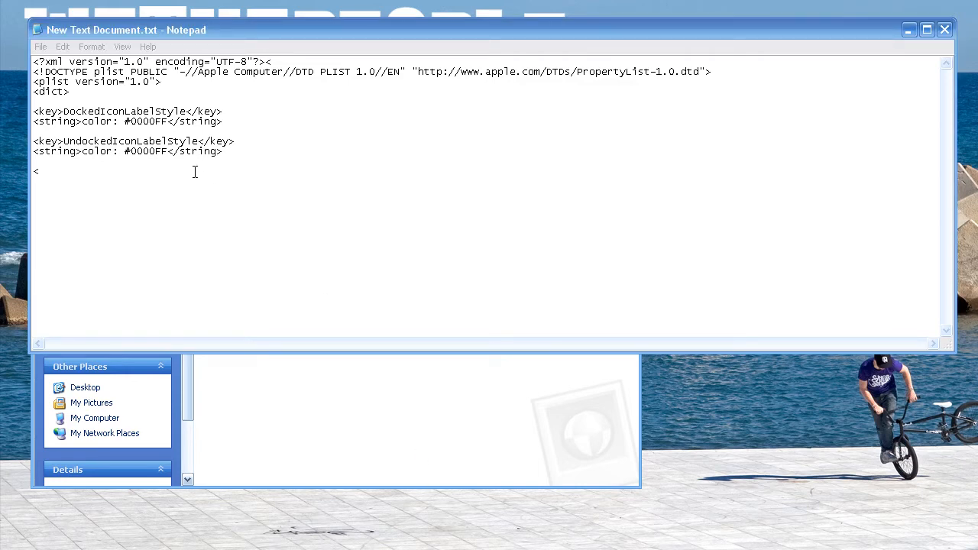
- End the file with </dict> and </plist> closing tags
text(dict)
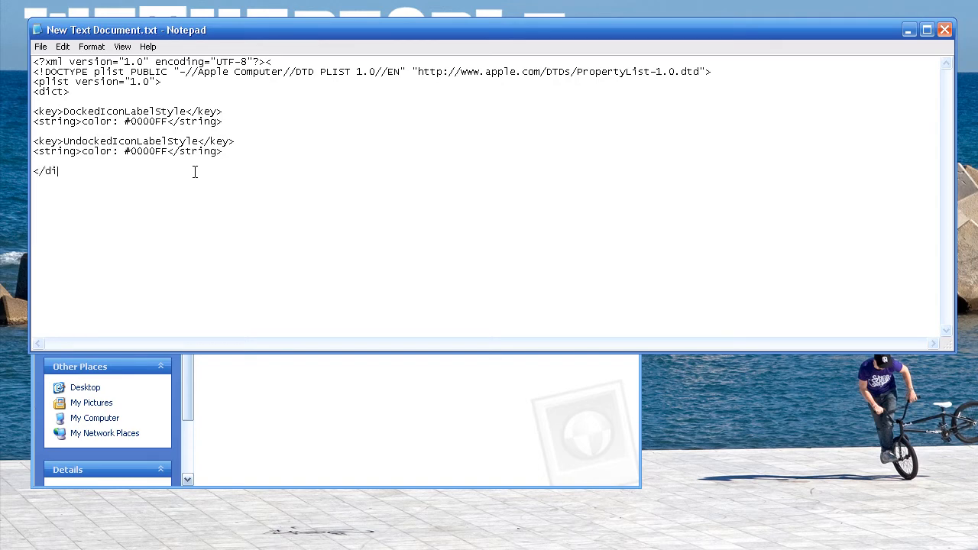
text(ct>)
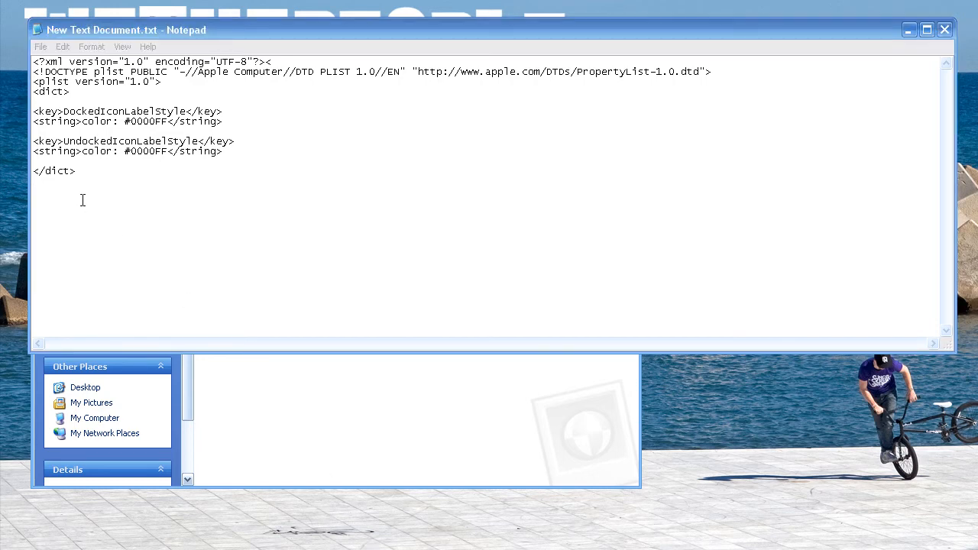
text(</)
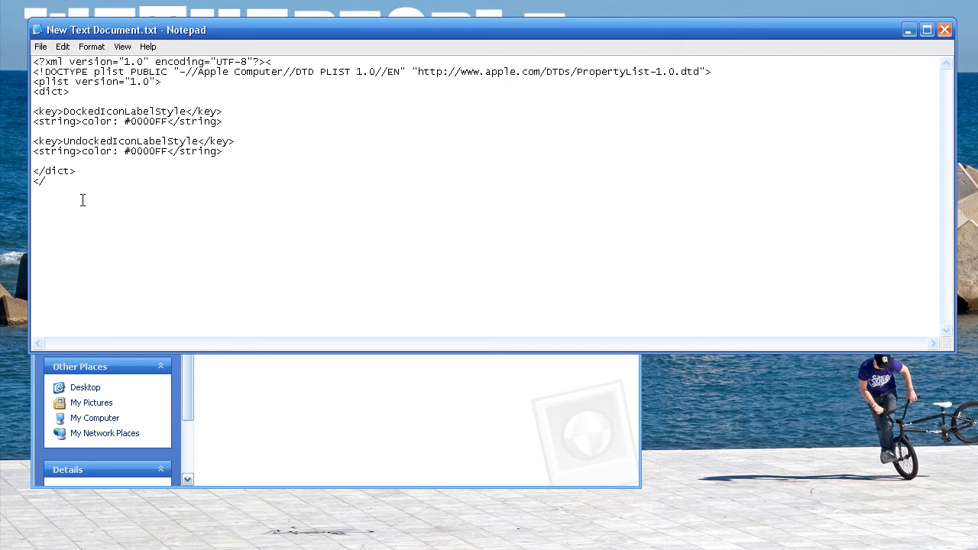
text(plist>)
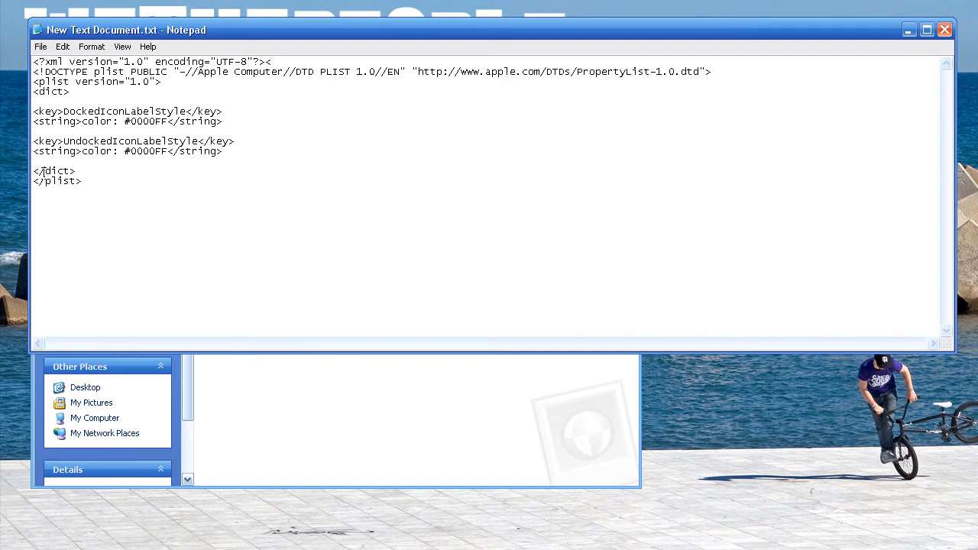
- Save the document as Info.plist in the Theme.theme folder
click(62, 46)
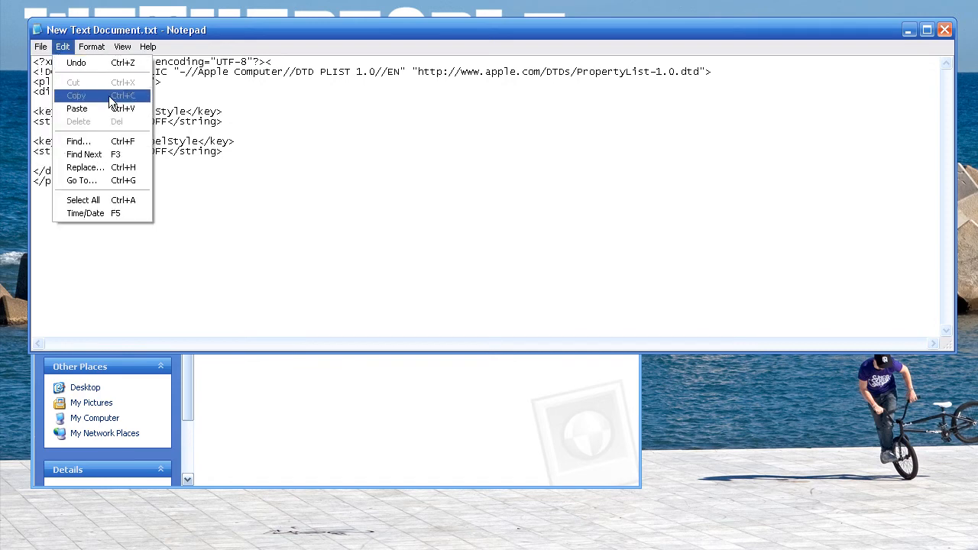
click(40, 46)
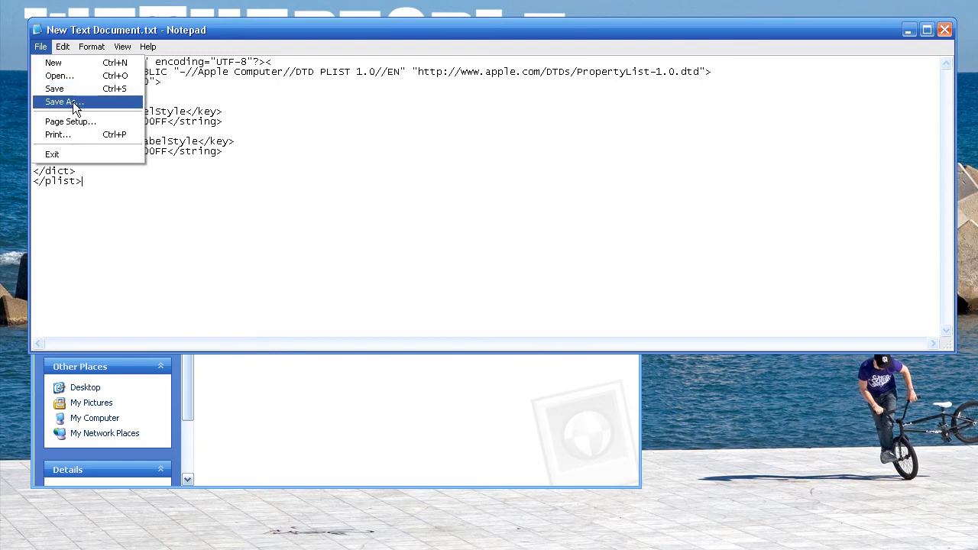
click(65, 101)
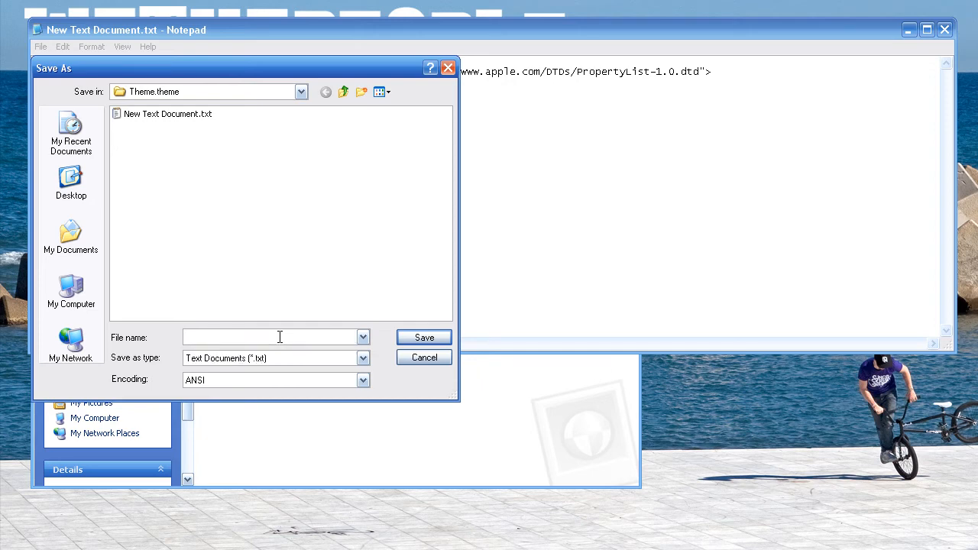
text(Info)
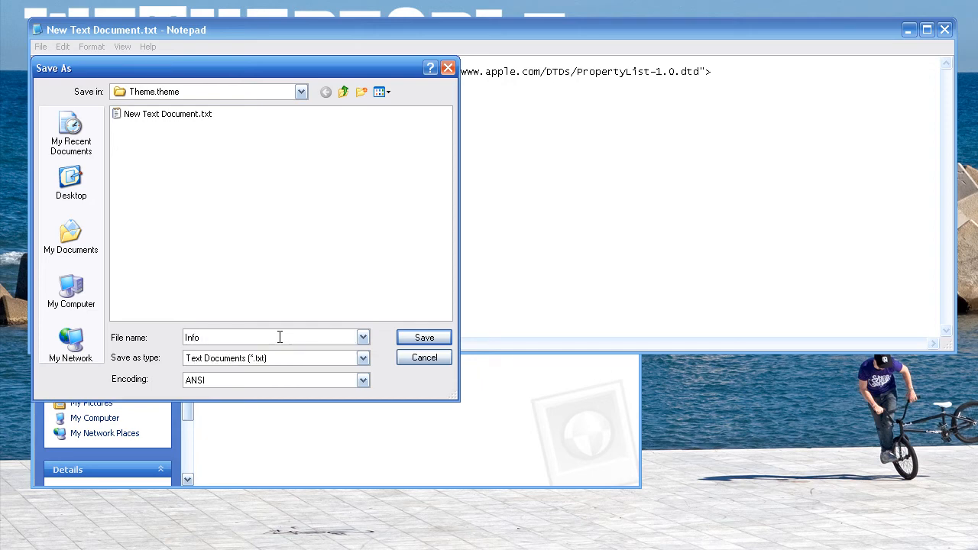
text(.plist)
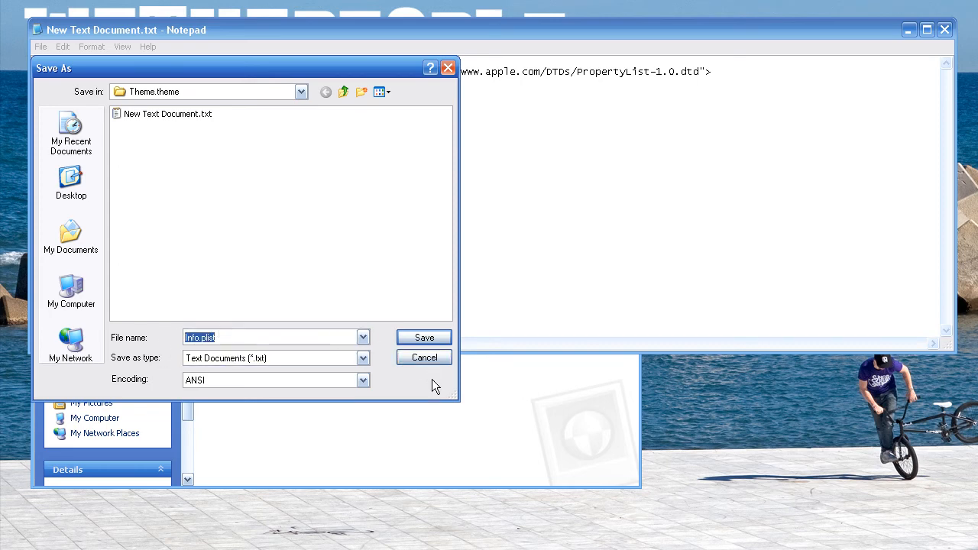
click(423, 338)
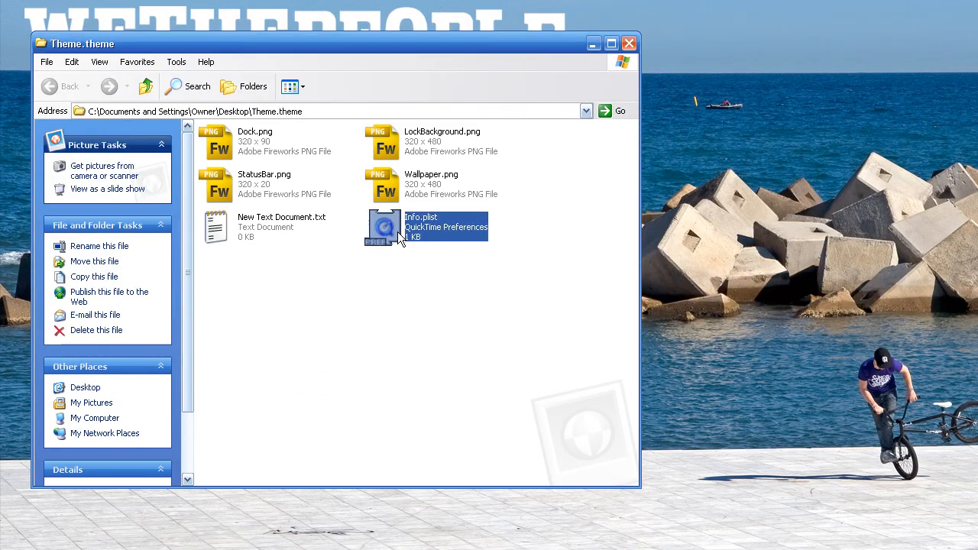
mouse_move(394, 230)
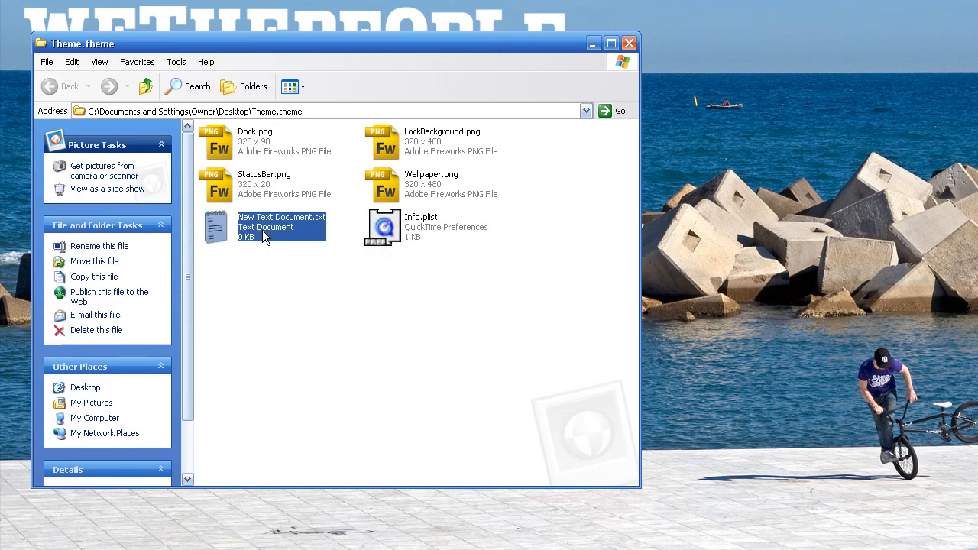
- Delete the leftover New Text Document.txt and close the Theme.theme folder window
click(94, 330)
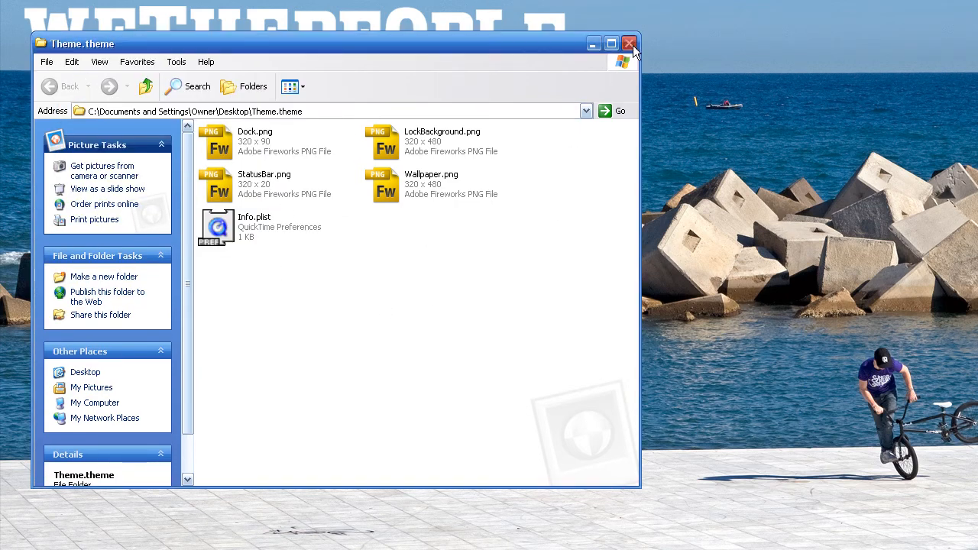
click(630, 43)
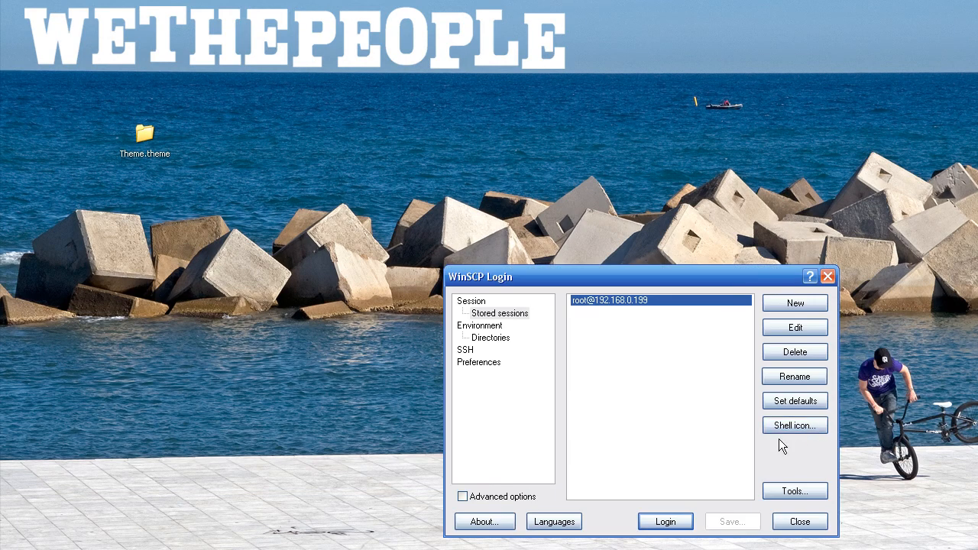
- Log in to the iPhone, browse to /private/var/stash/Themes and request deleting the old Theme.theme
click(664, 520)
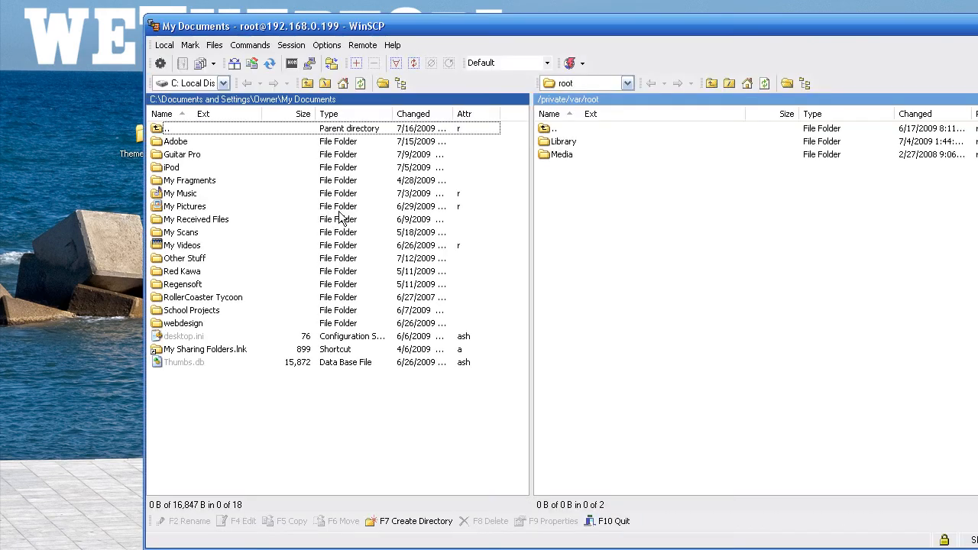
click(711, 82)
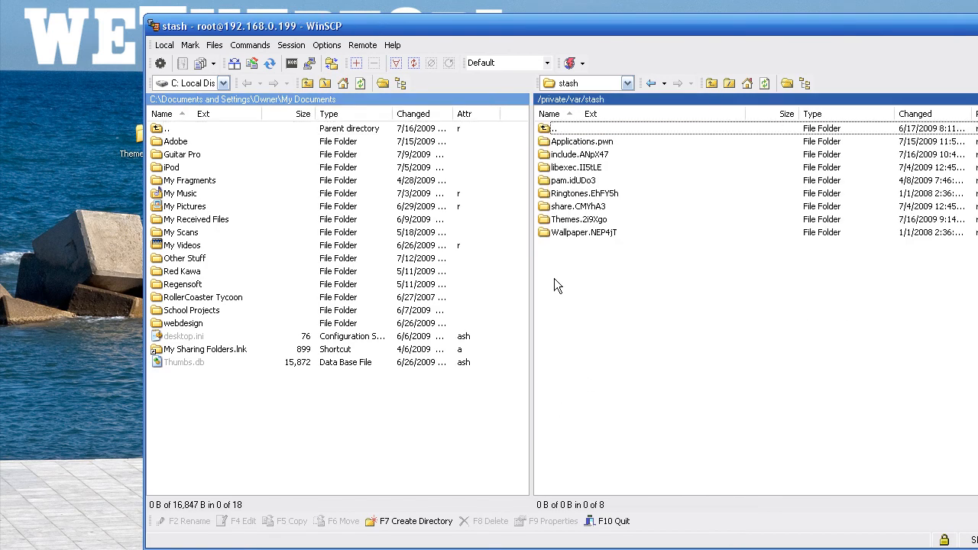
double_click(578, 219)
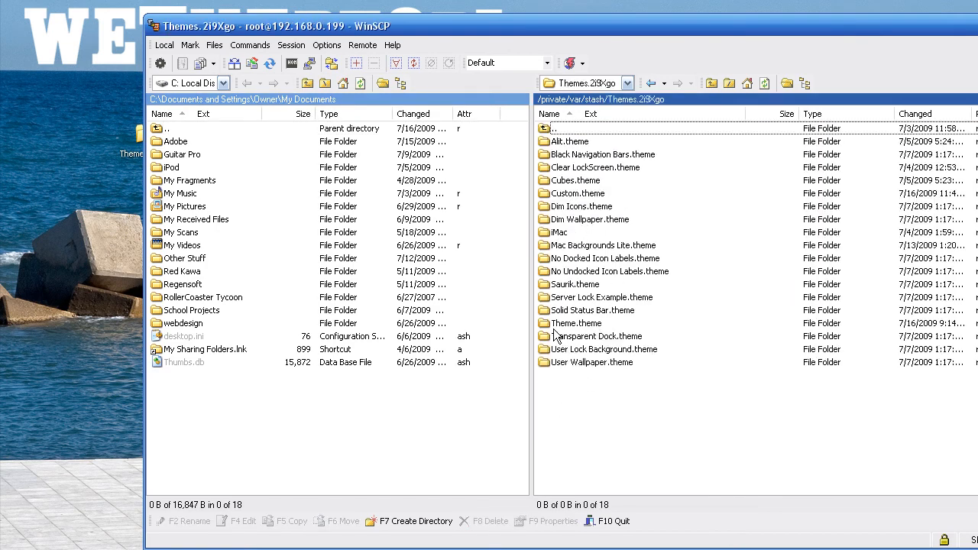
key(F8)
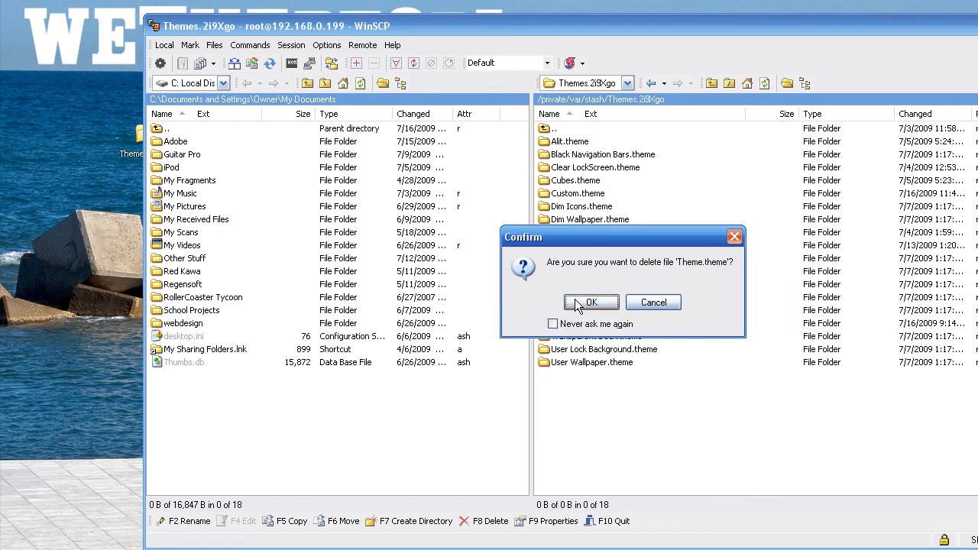
- Confirm the deletion and copy the desktop Theme.theme folder into the phone's Themes folder
click(590, 302)
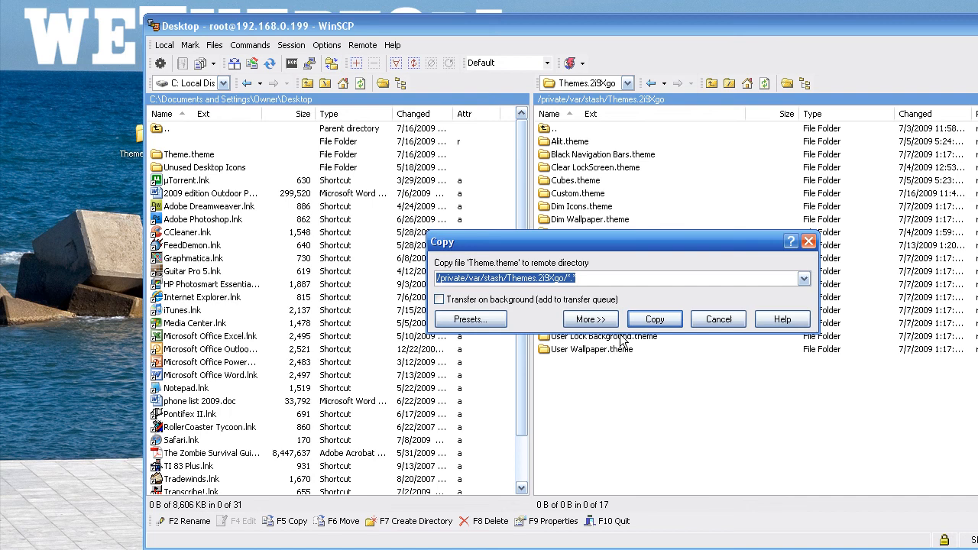
click(654, 320)
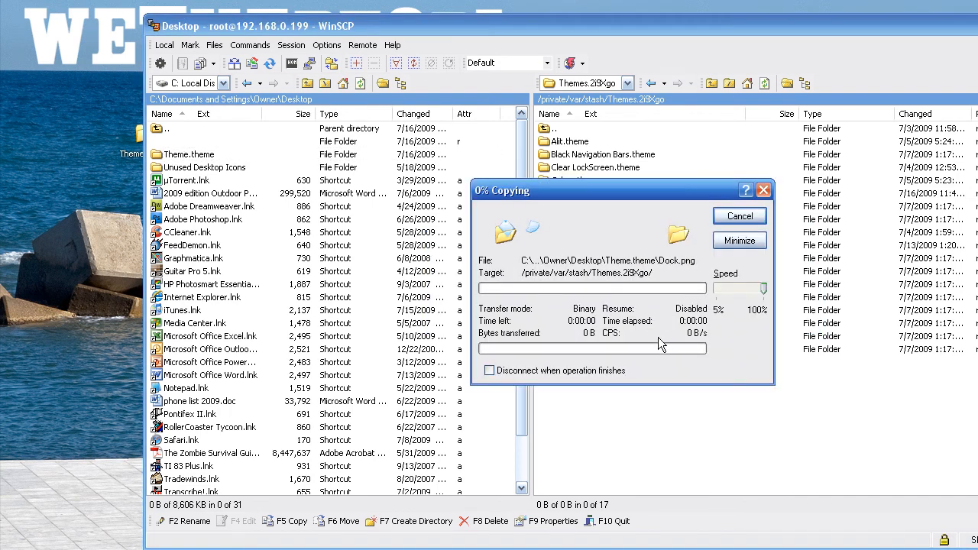